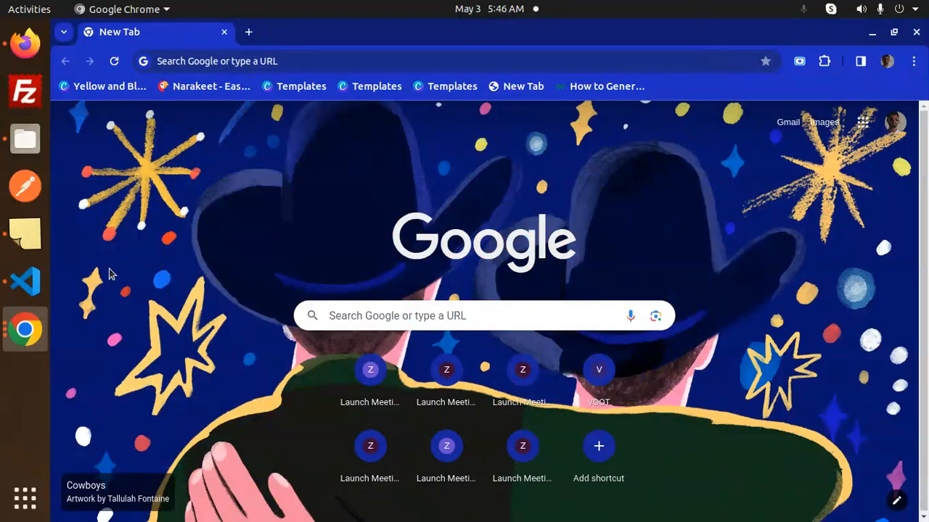
Bring up VS Code showing facedetection.html with Live Server on port 5500
click(24, 281)
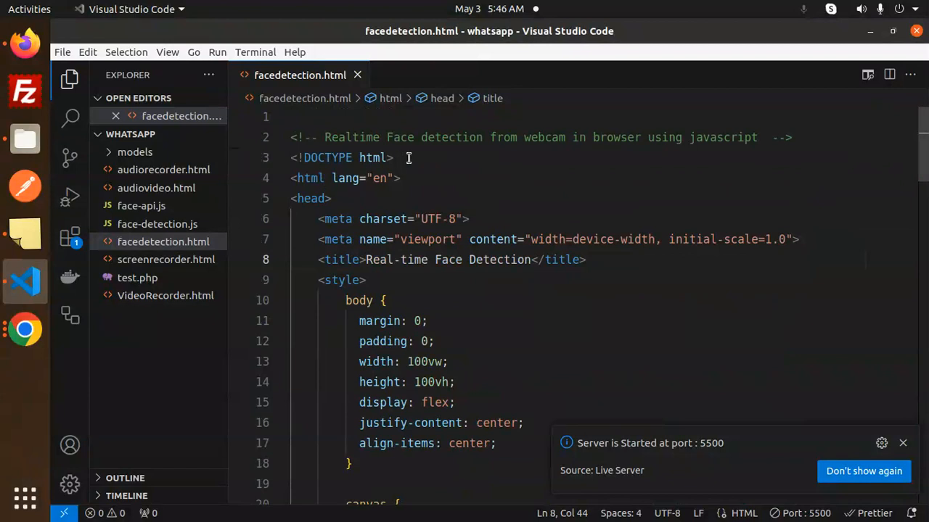
mouse_move(505, 141)
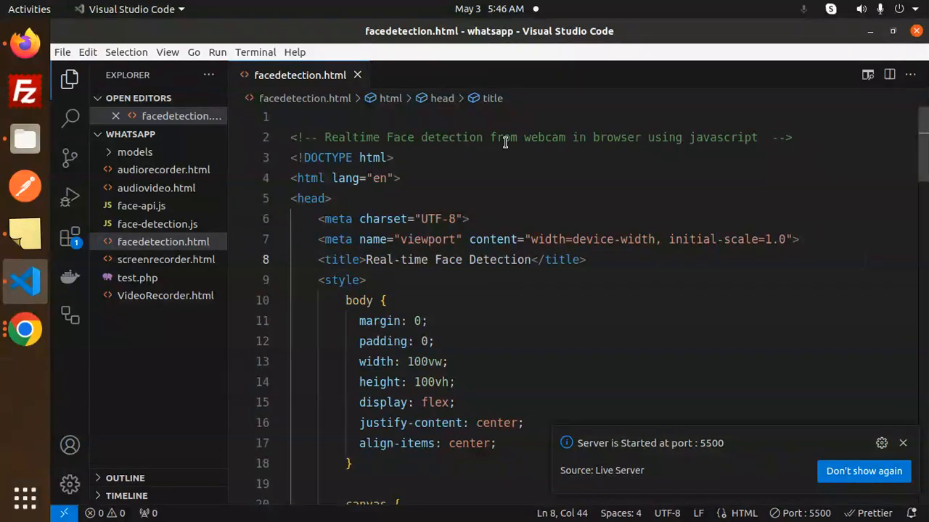
mouse_move(591, 137)
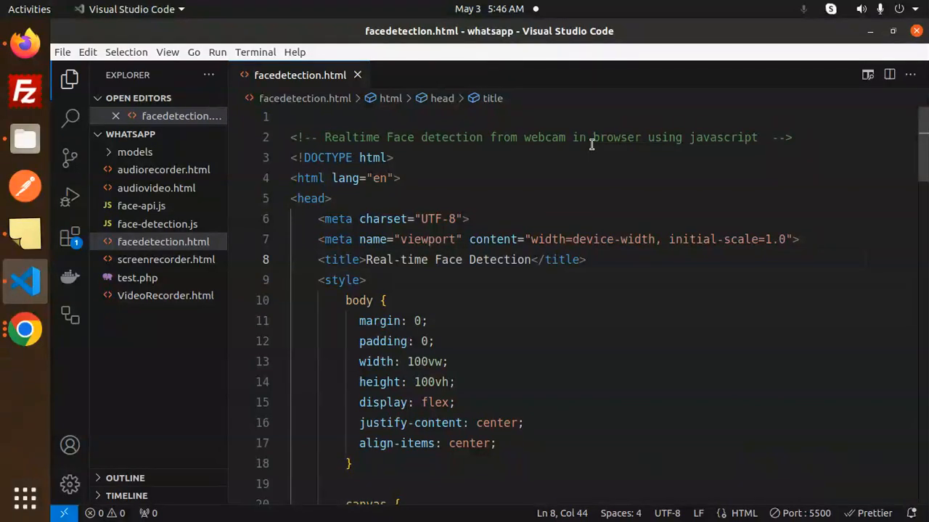
mouse_move(24, 140)
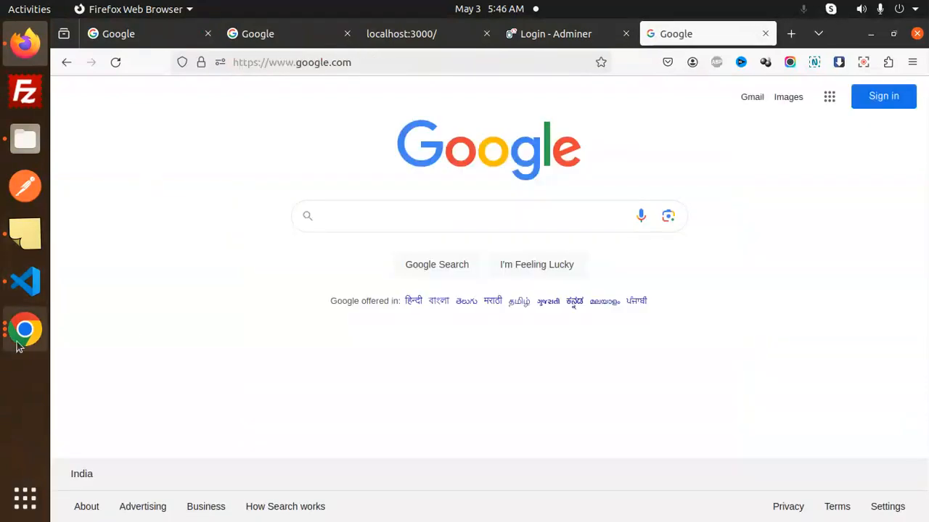
Stop and restart Live Server on port 5500 to reload facedetection.html
click(25, 281)
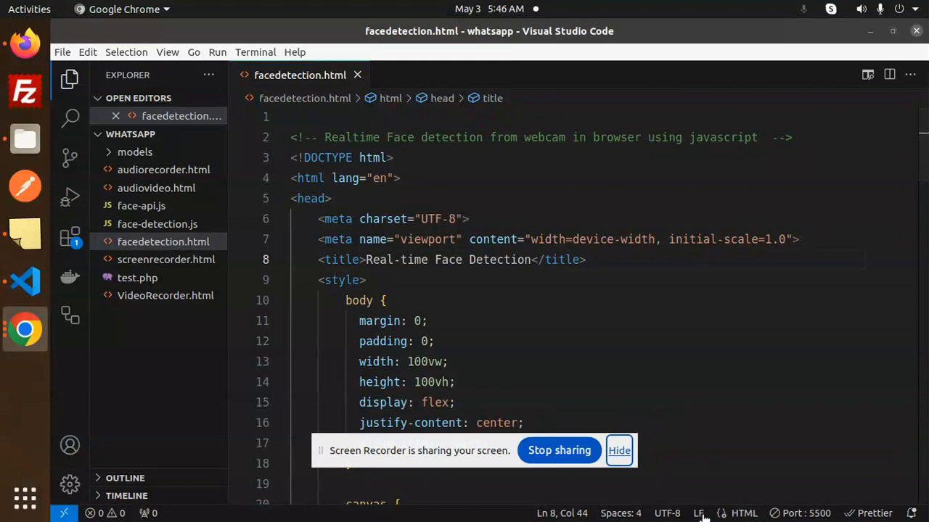
mouse_move(698, 513)
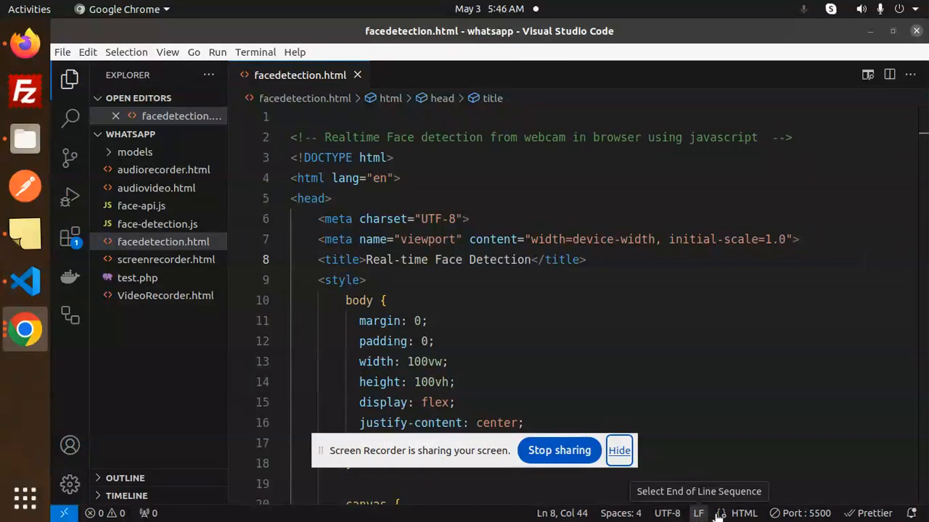
mouse_move(806, 513)
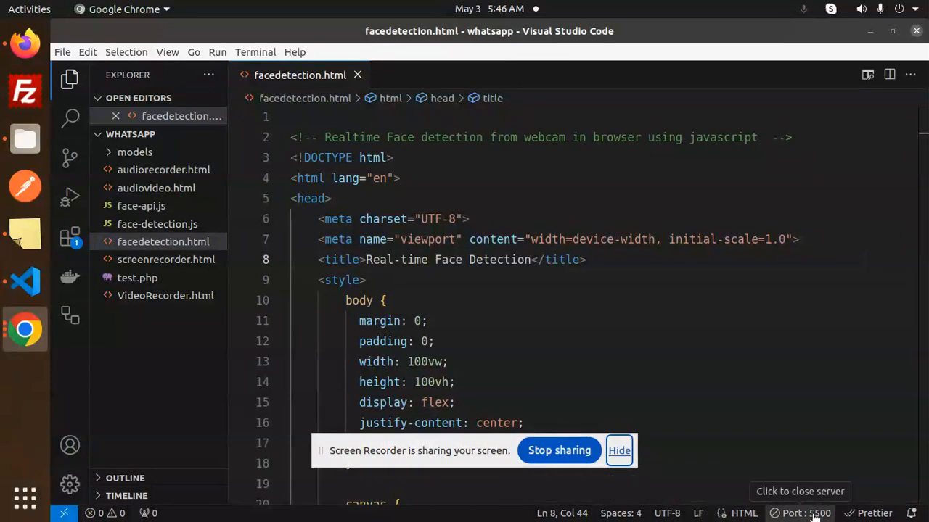
click(800, 513)
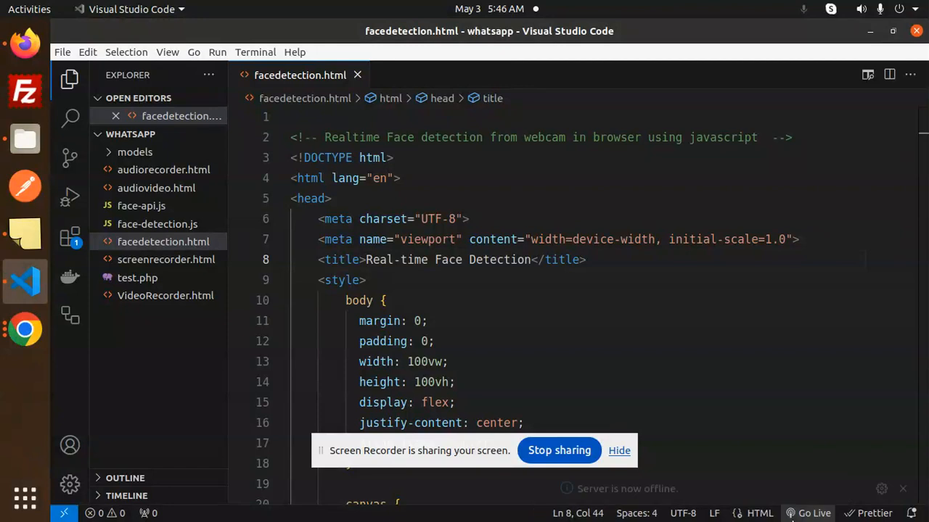
click(813, 513)
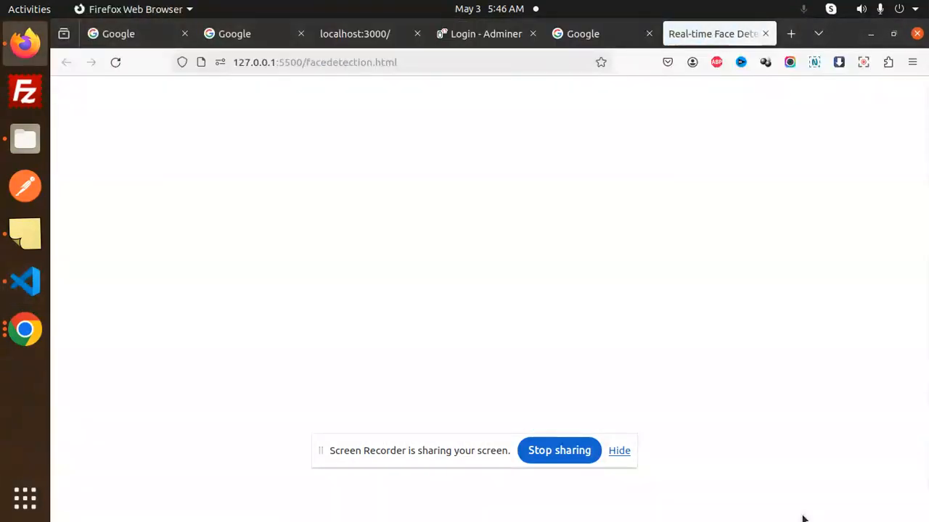
mouse_move(722, 350)
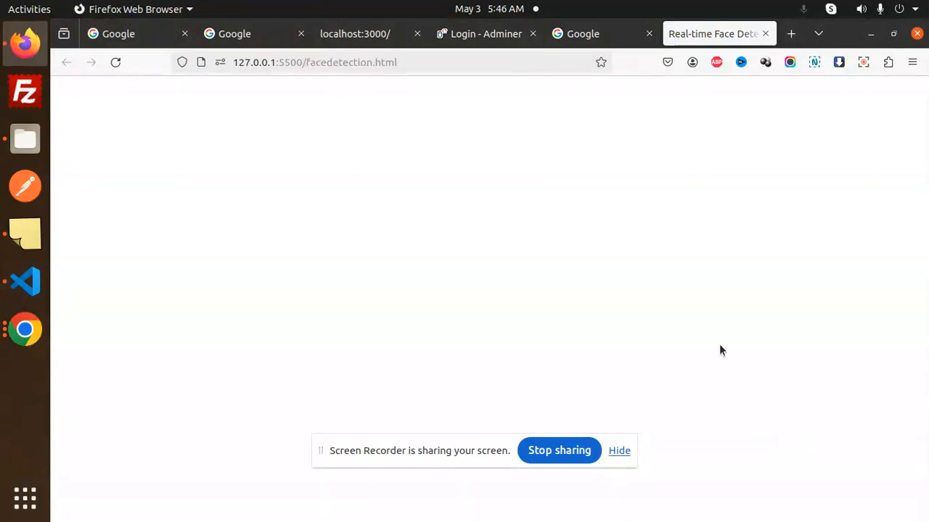
mouse_move(708, 341)
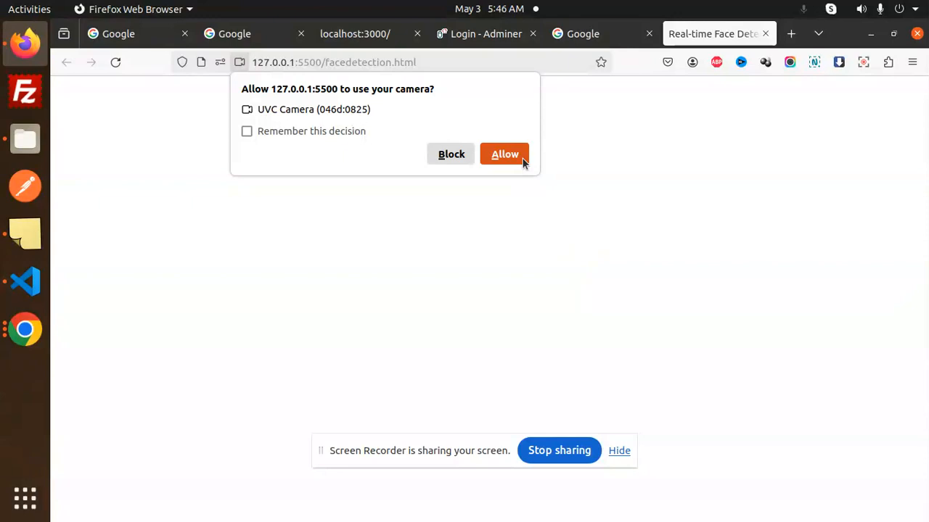
Allow the page camera access to show webcam detections
click(505, 153)
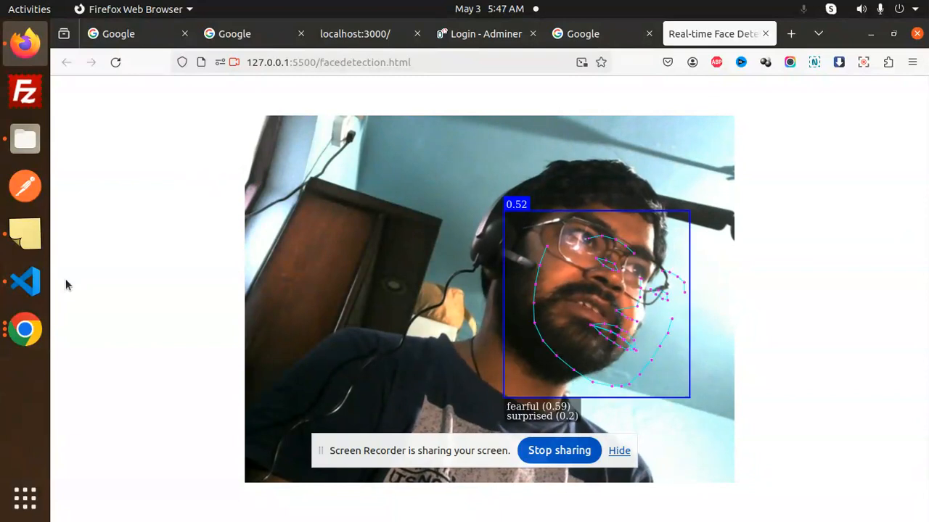
Scroll down through facedetection.html in VS Code
click(24, 281)
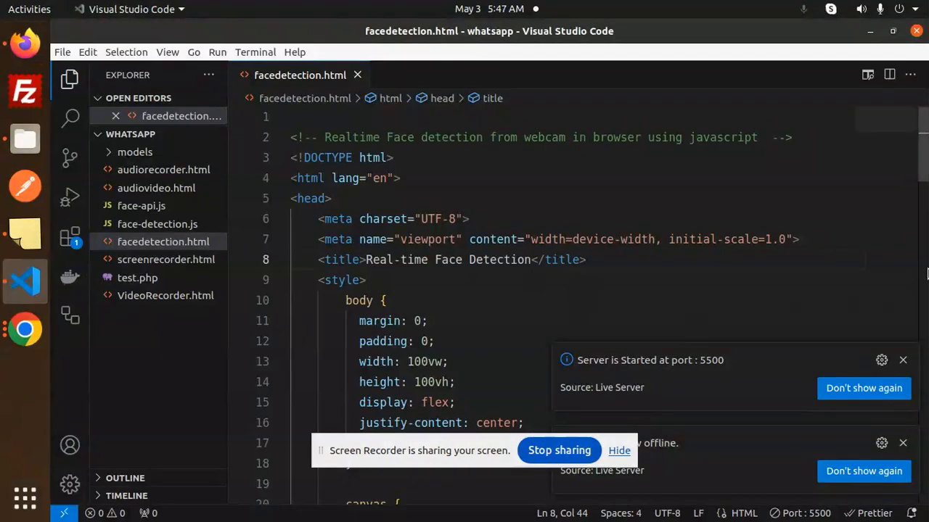
mouse_move(893, 216)
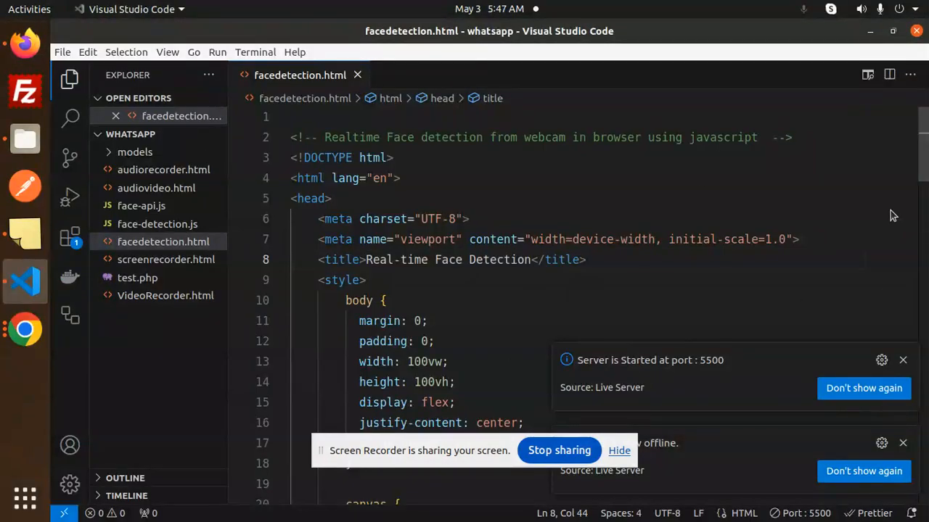
scroll(down, 3)
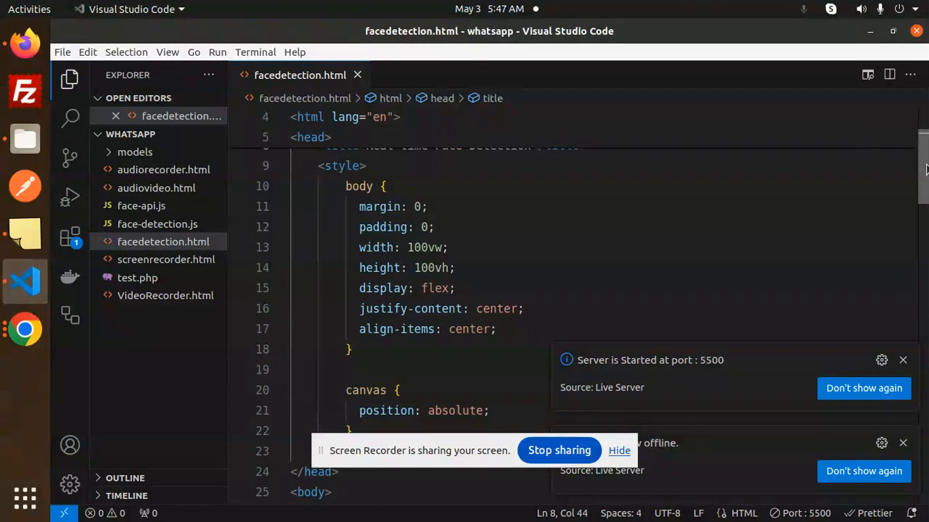
scroll(down, 3)
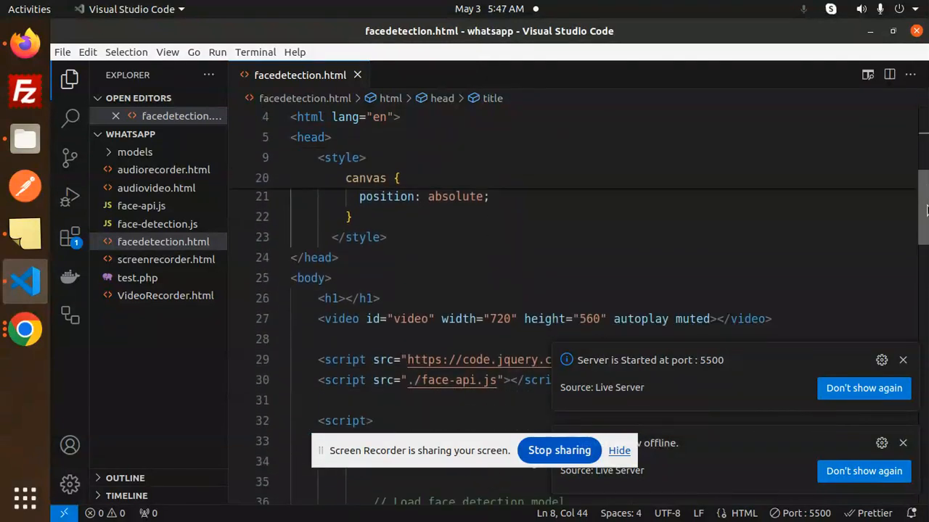
scroll(down, 3)
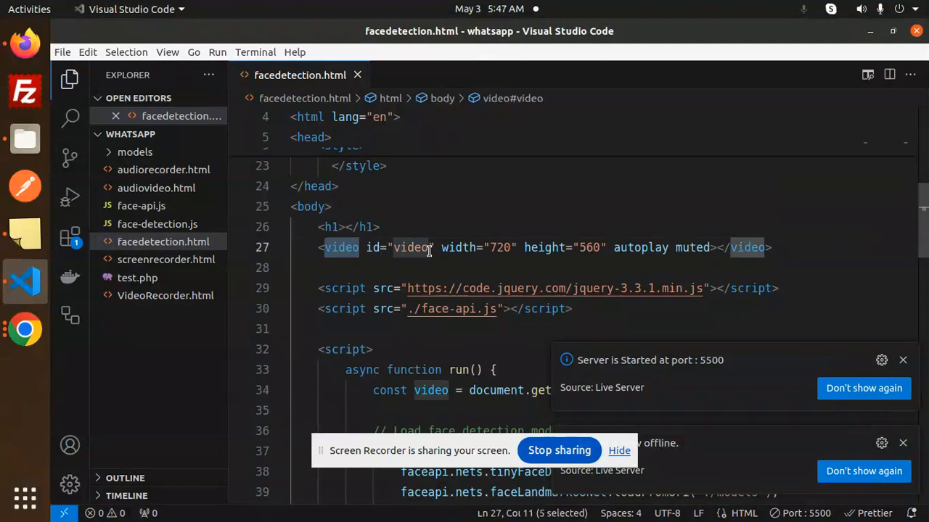
Highlight the video element's id and the getElementById line fetching it
double_click(640, 247)
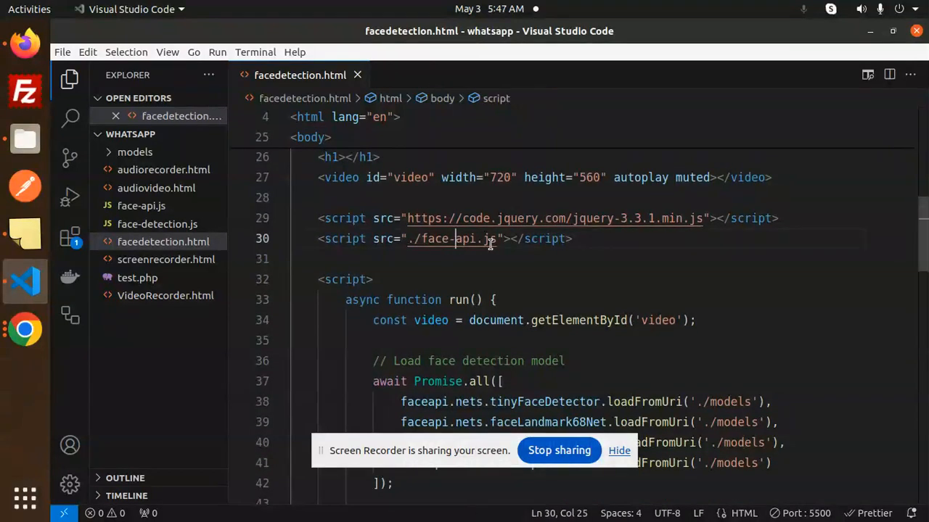
mouse_move(471, 240)
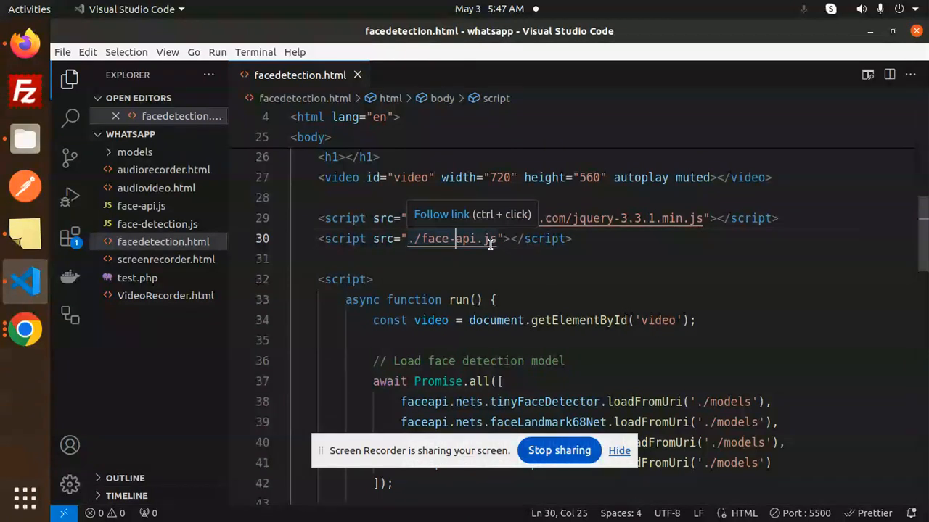
mouse_move(468, 249)
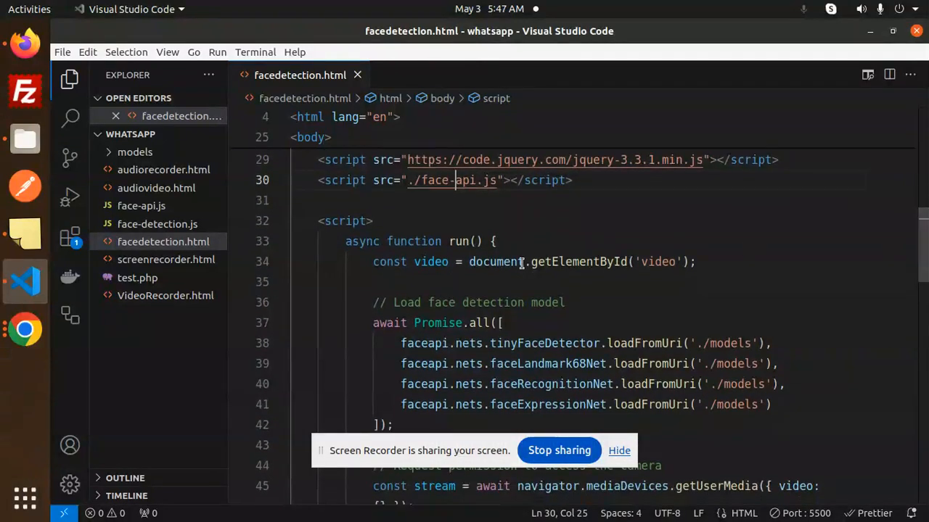
double_click(459, 241)
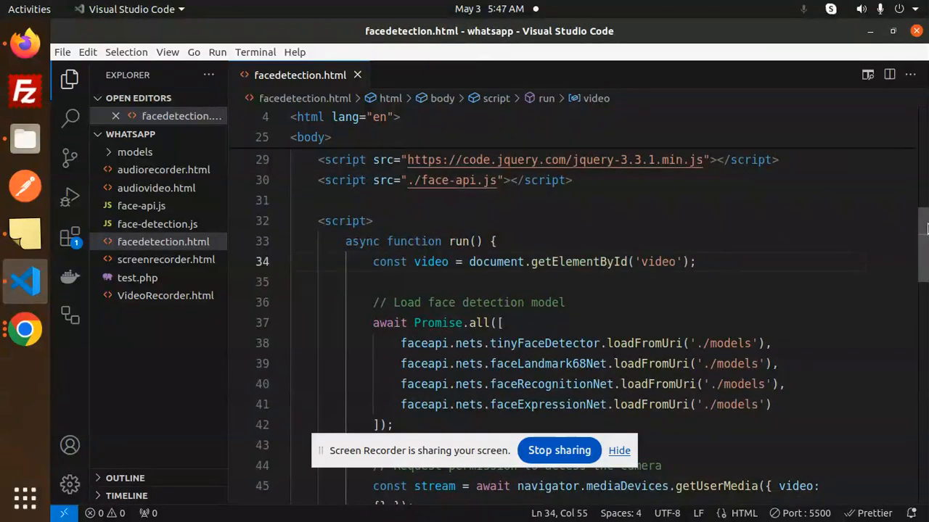
scroll(down, 3)
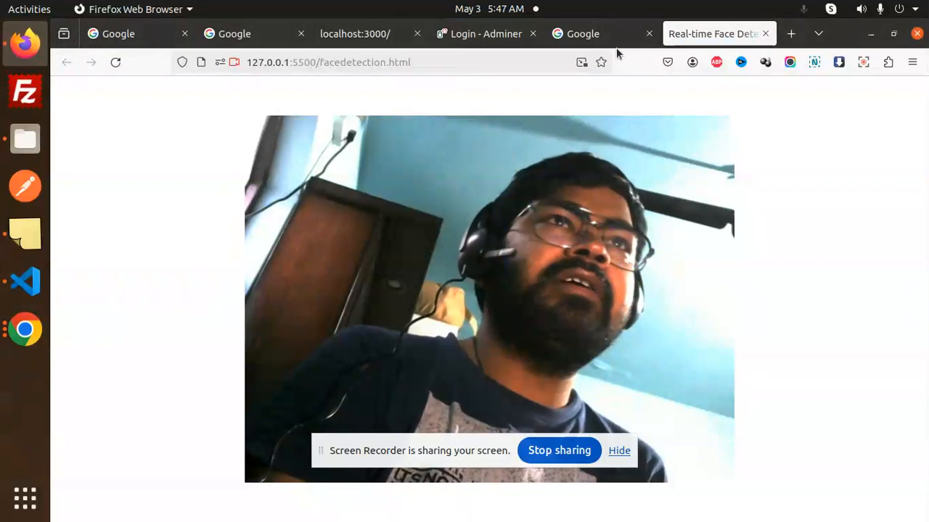
Search Google for 'face api github' in a new tab
click(790, 33)
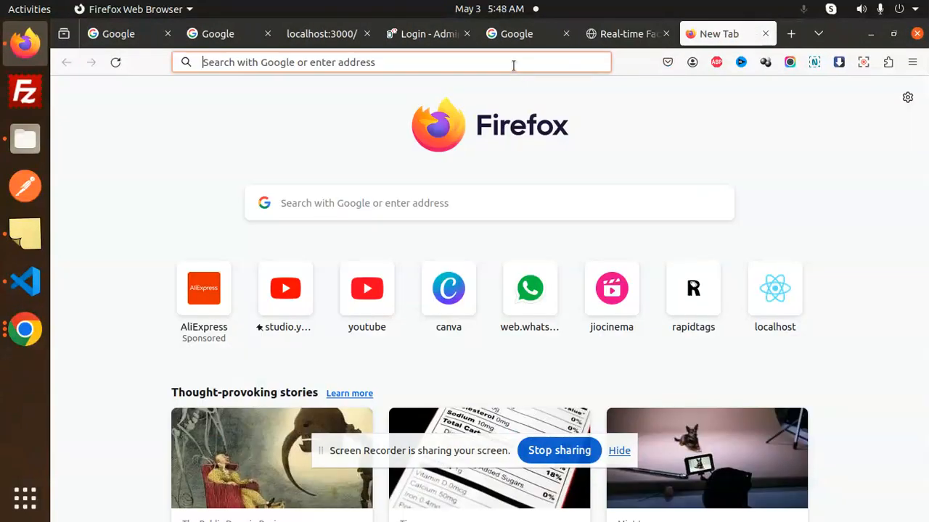
text(face api)
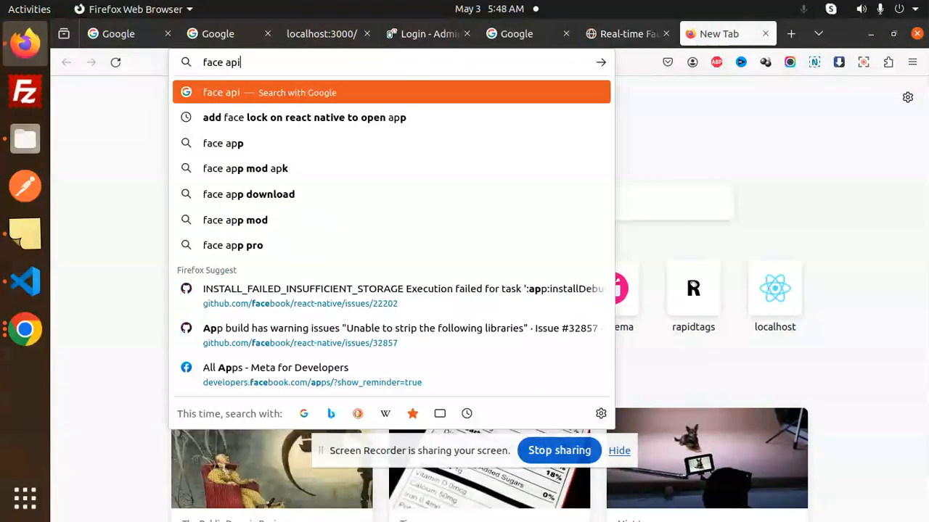
text(git)
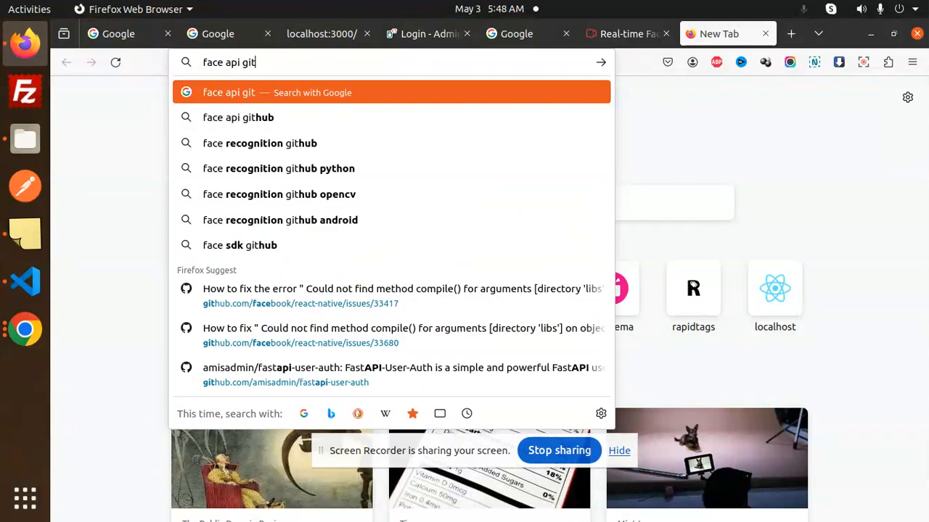
click(238, 117)
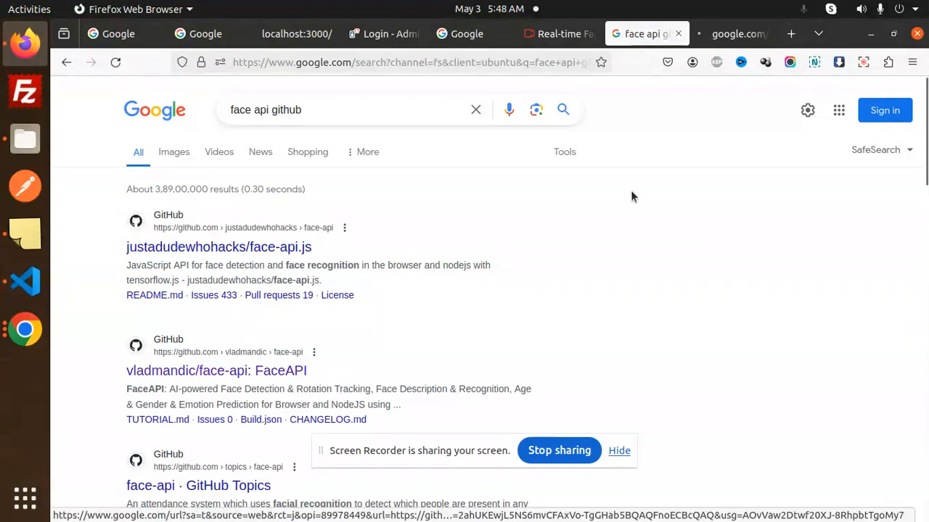
Open the vladmandic/face-api repository's model folder
click(216, 370)
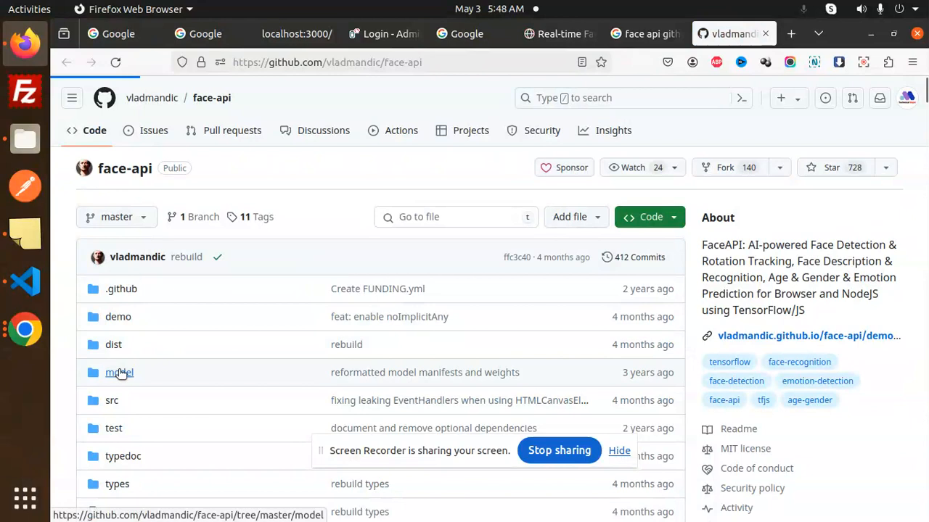
click(119, 372)
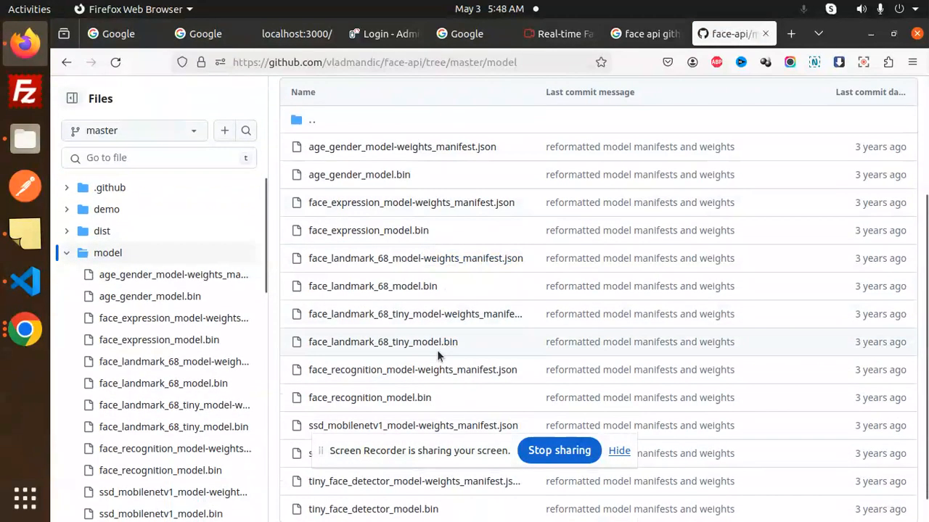
scroll(up, 3)
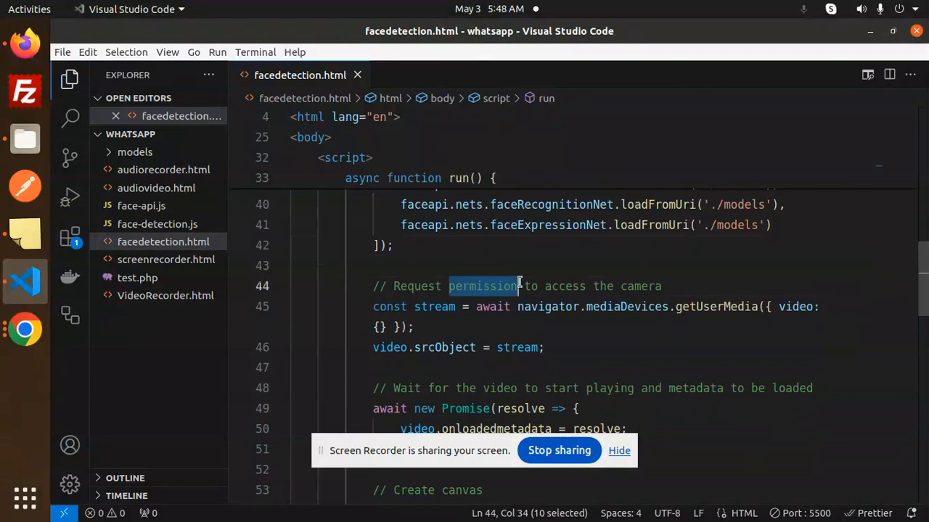
click(611, 306)
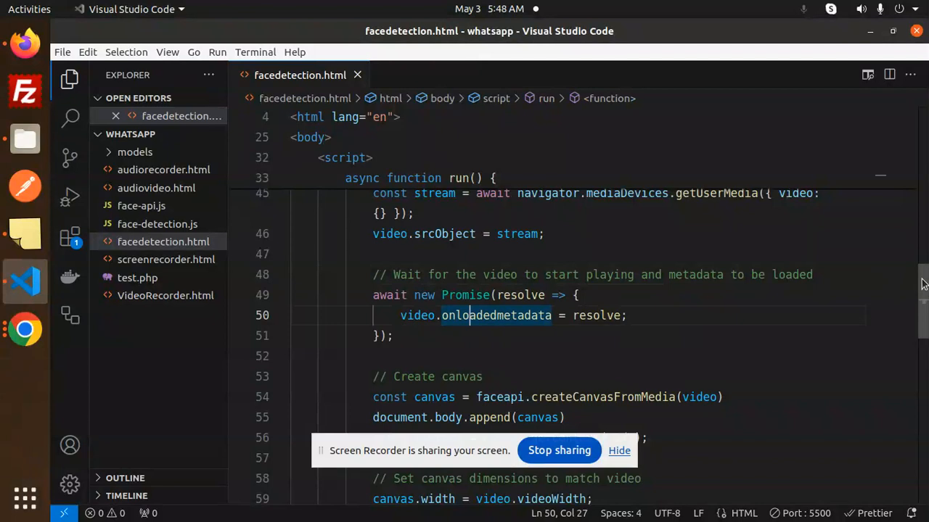
scroll(down, 3)
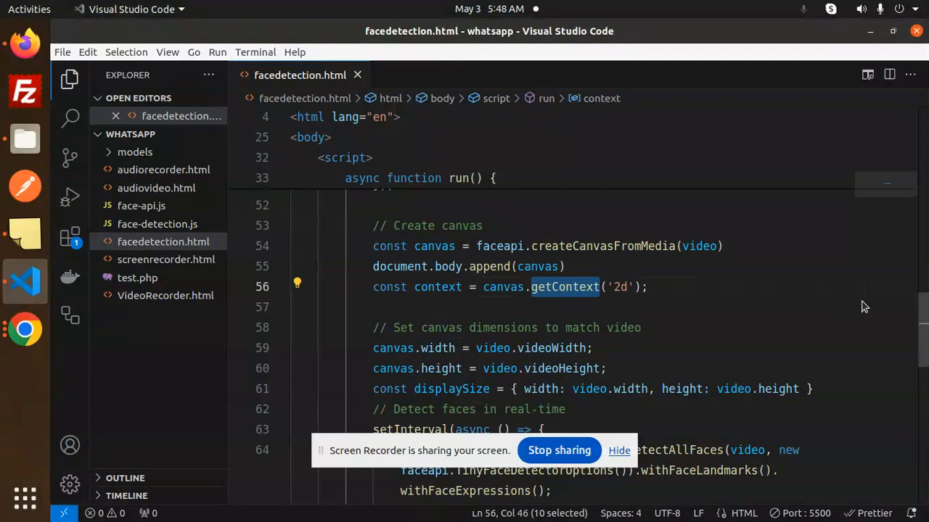
scroll(down, 3)
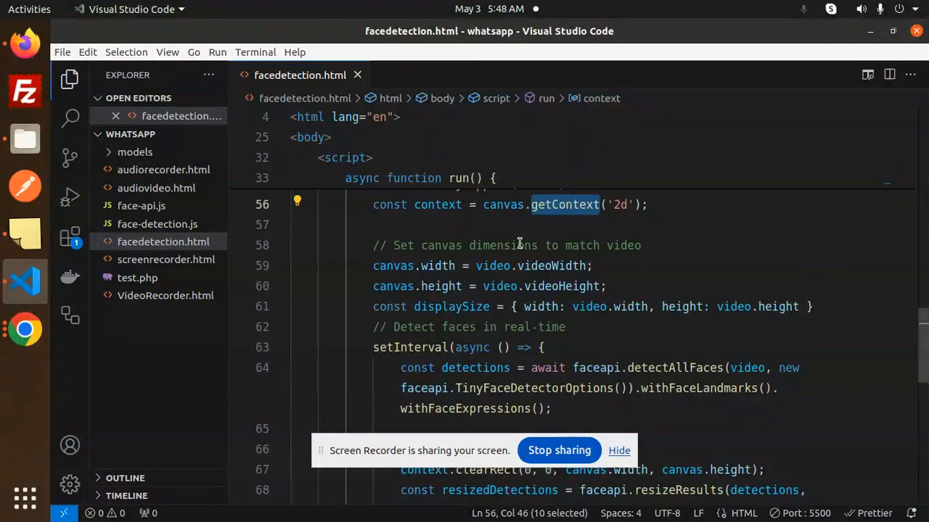
click(629, 245)
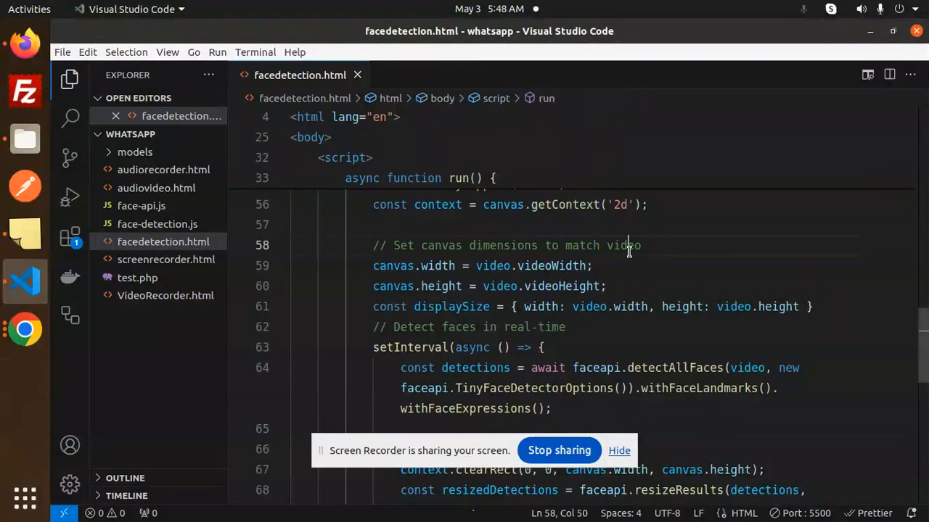
mouse_move(528, 265)
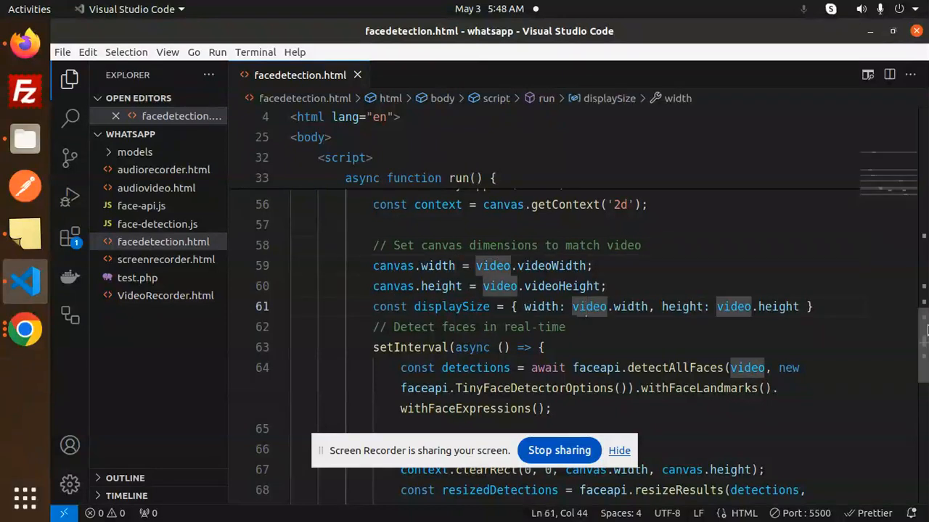
scroll(down, 3)
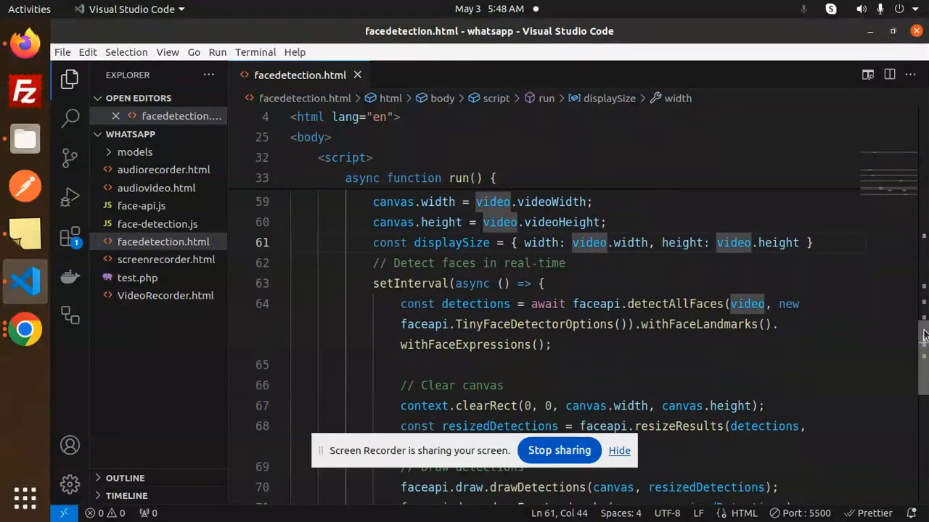
click(372, 282)
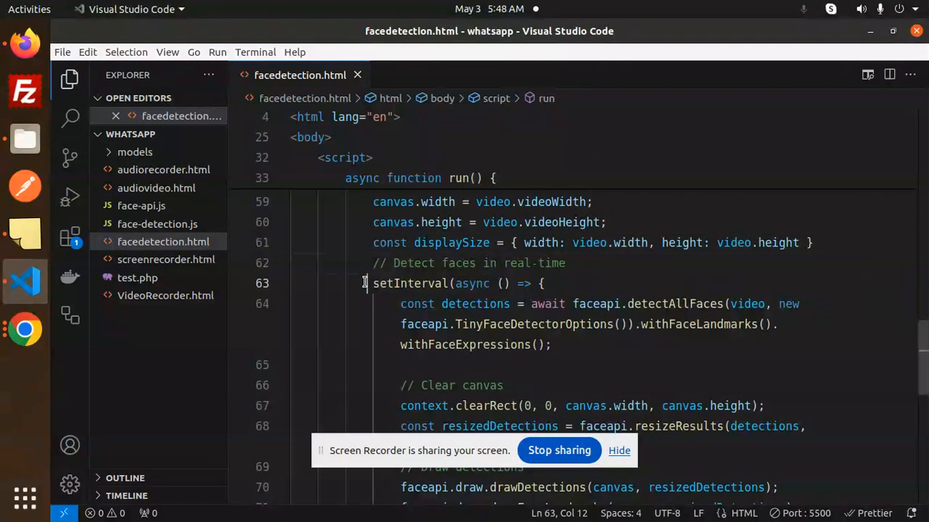
click(631, 304)
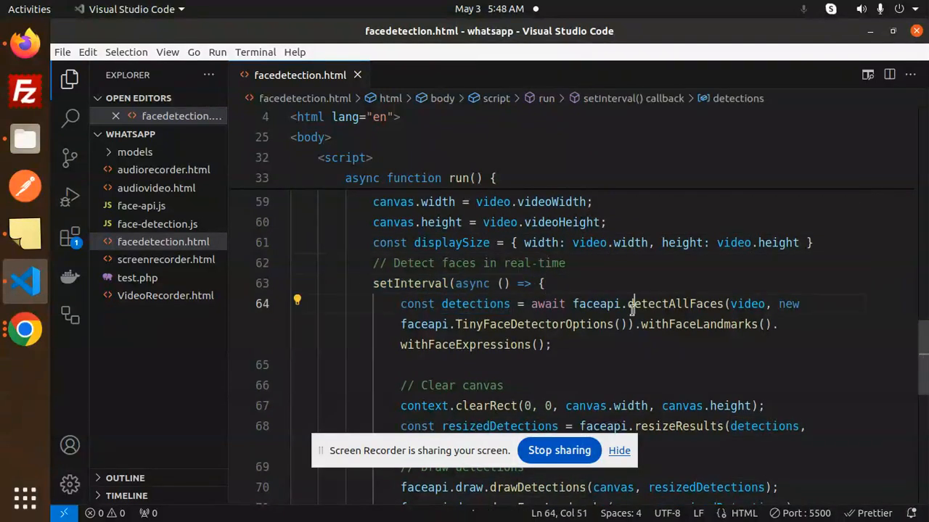
double_click(674, 304)
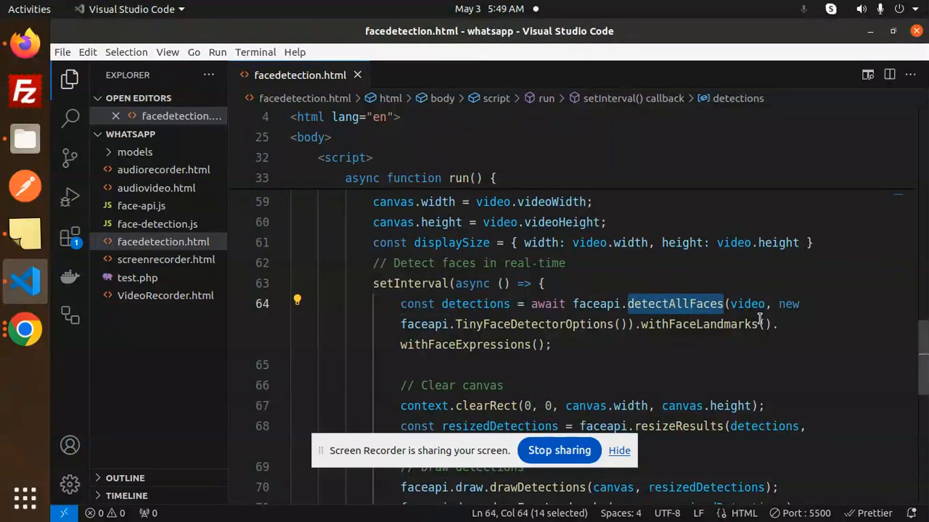
click(681, 325)
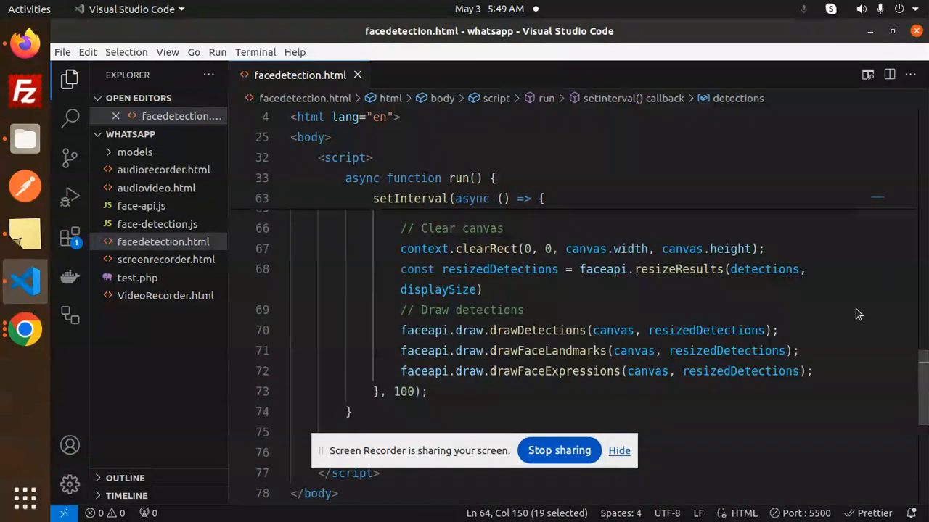
click(484, 290)
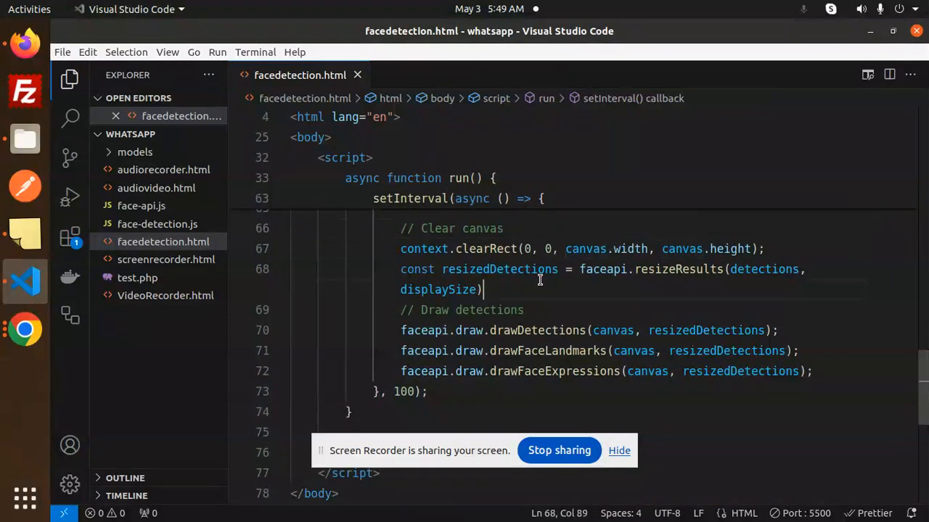
double_click(424, 330)
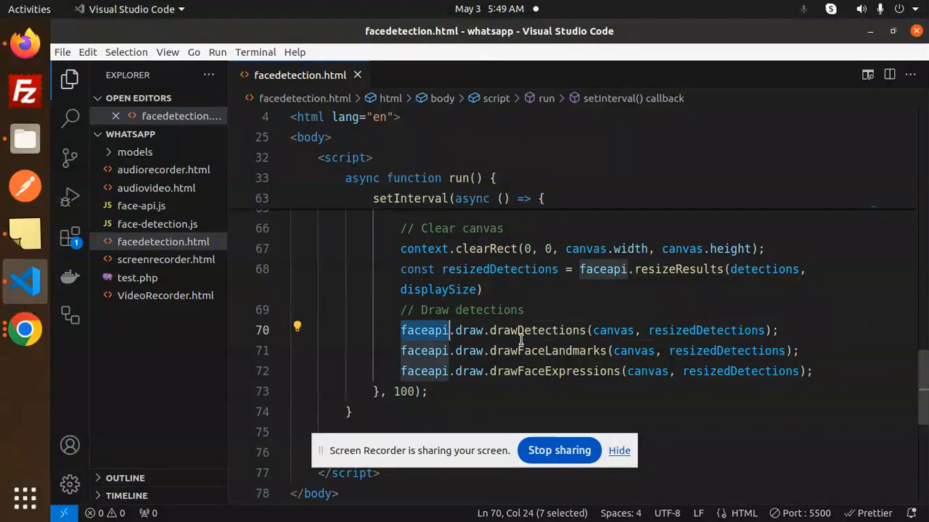
double_click(537, 330)
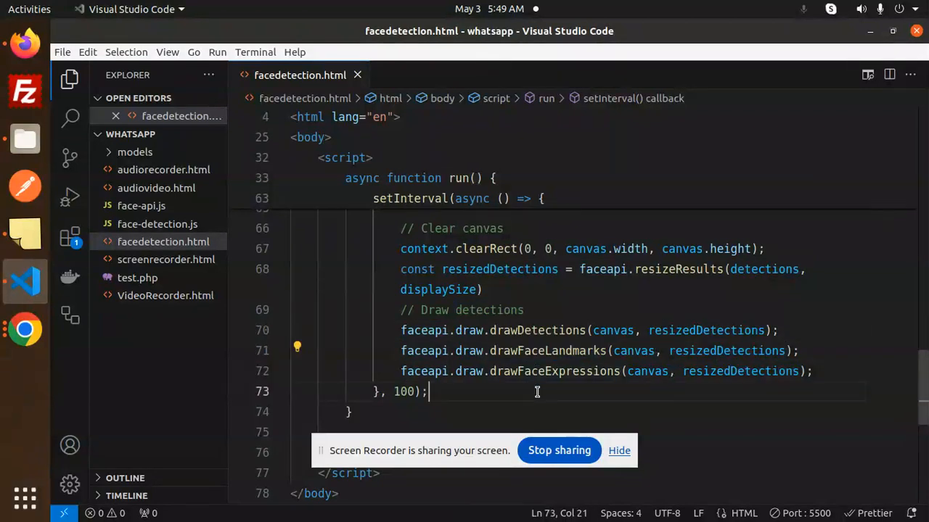
double_click(553, 371)
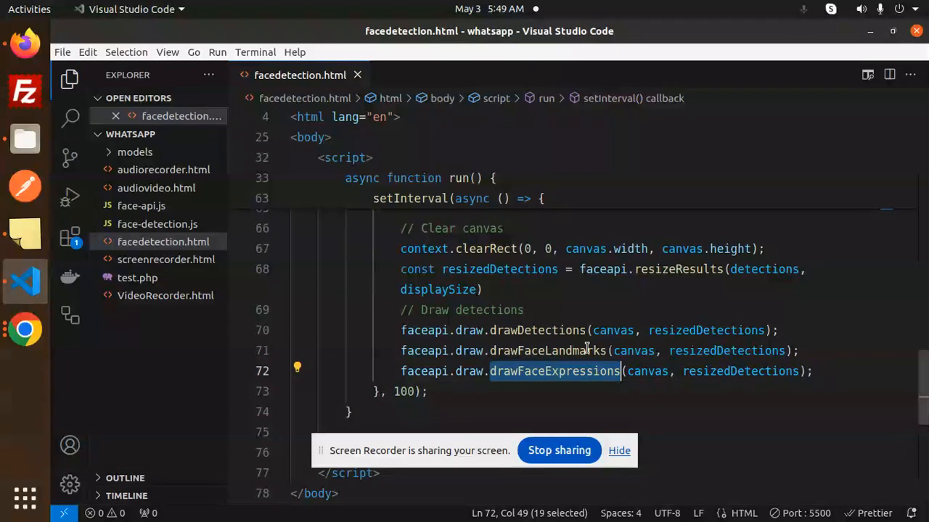
scroll(down, 3)
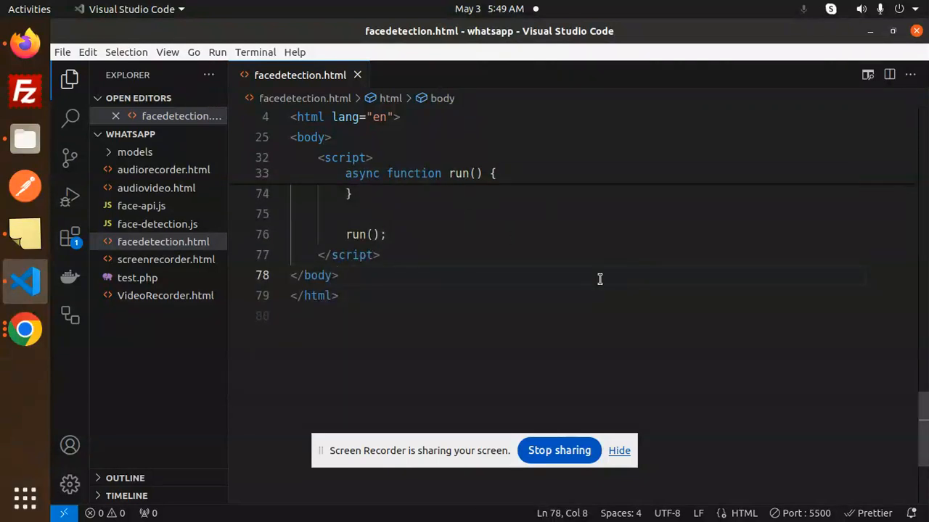
mouse_move(451, 253)
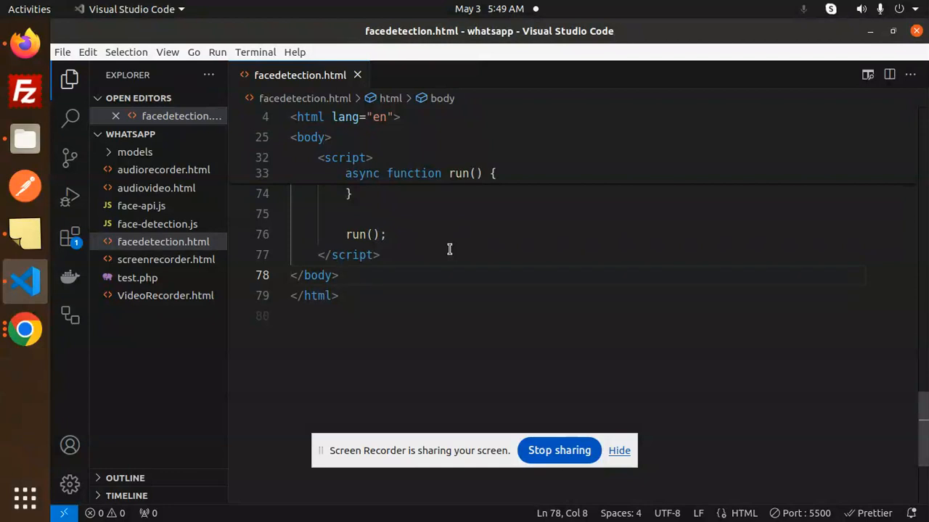
mouse_move(471, 328)
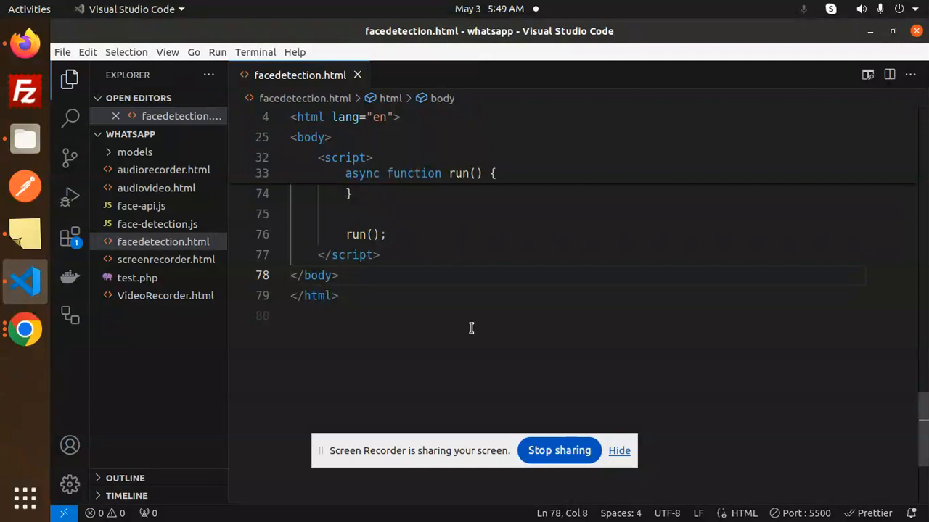